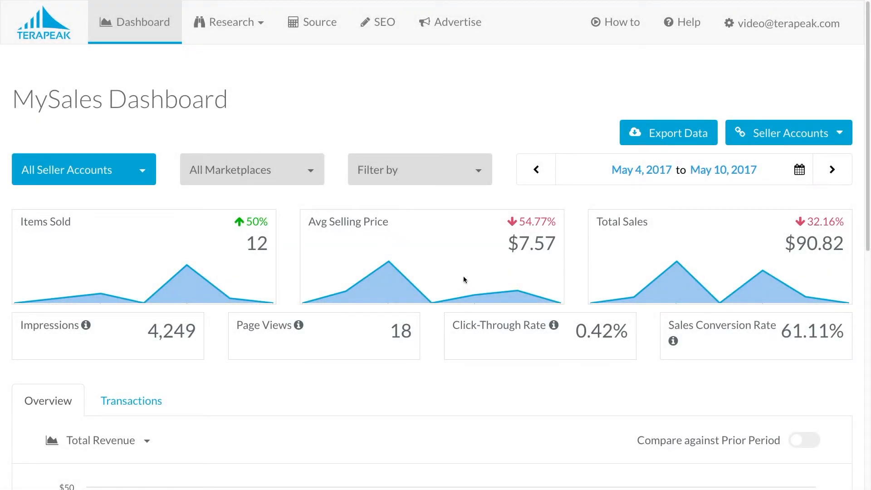
{"action": "mouse_move", "coordinate": [390, 37]}
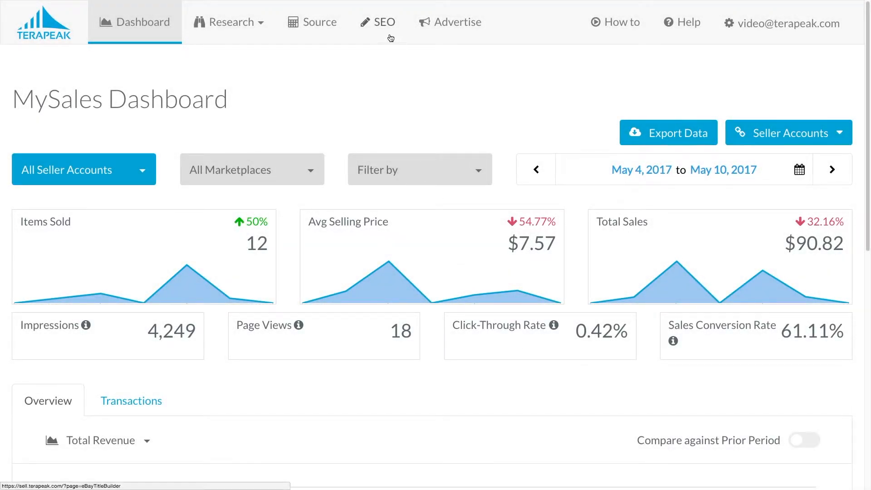
- Build a Terapeak SEO title starting with the keywords Sony, a7R and Camera
{"action": "left_click", "coordinate": [378, 22]}
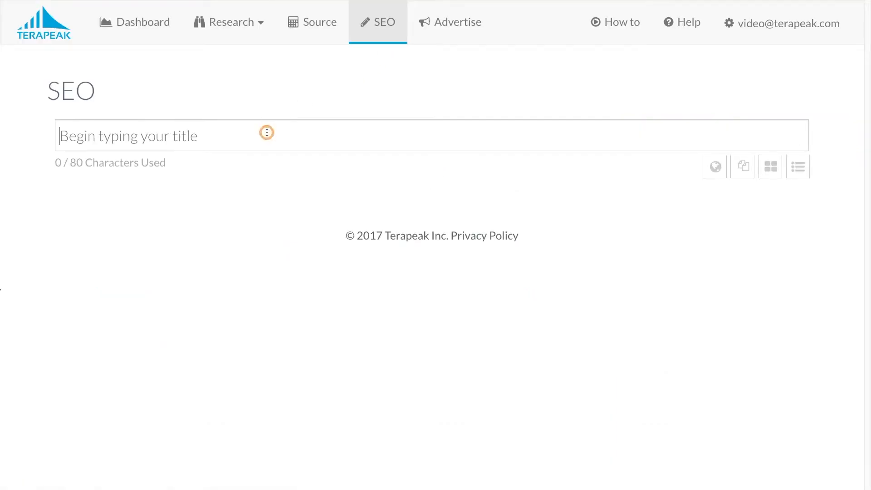
{"action": "type", "text": "sony"}
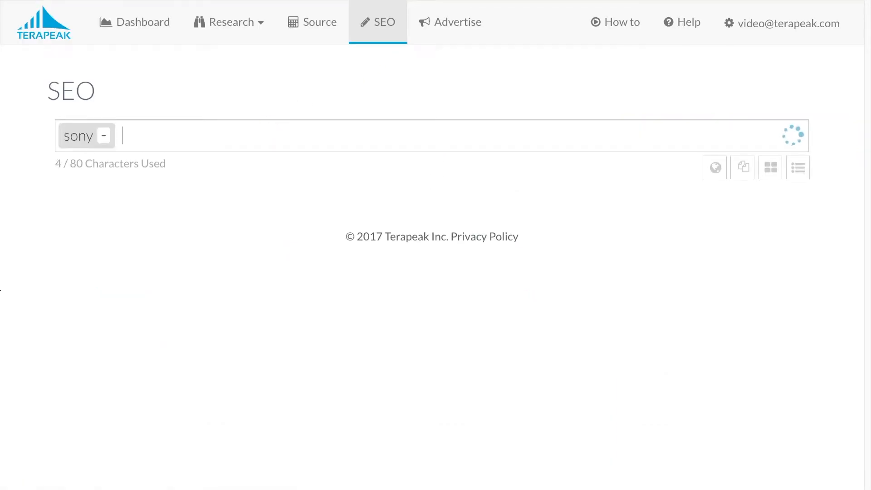
{"action": "type", "text": "a7"}
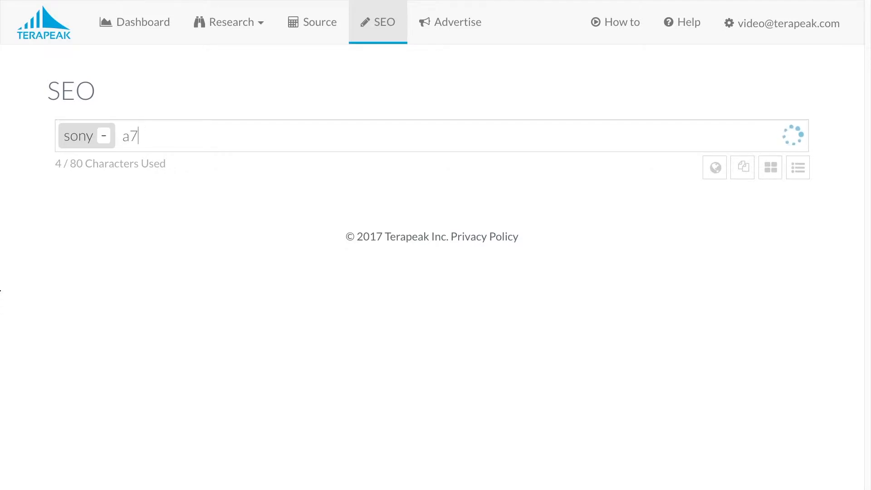
{"action": "type", "text": "camer"}
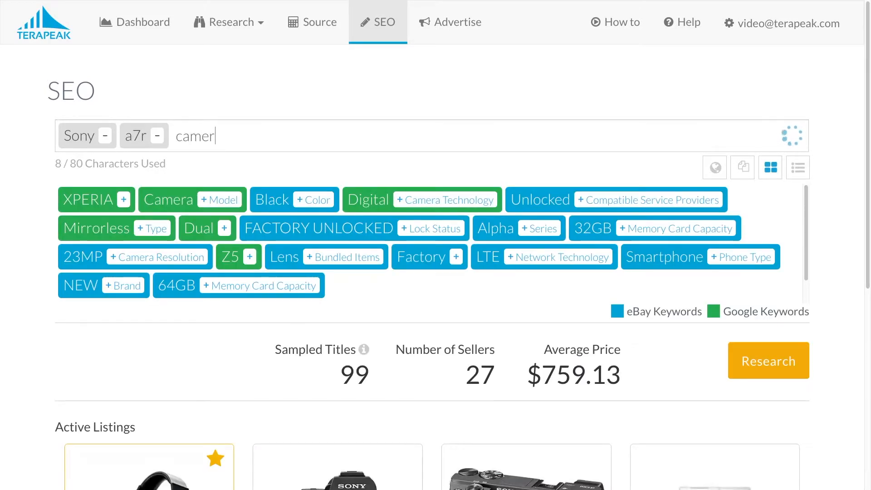
{"action": "key", "text": "Return"}
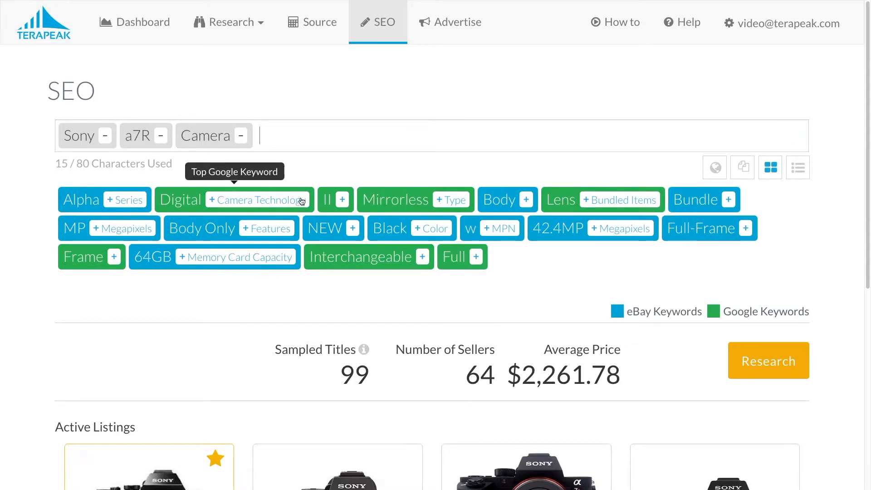
{"action": "mouse_move", "coordinate": [395, 202]}
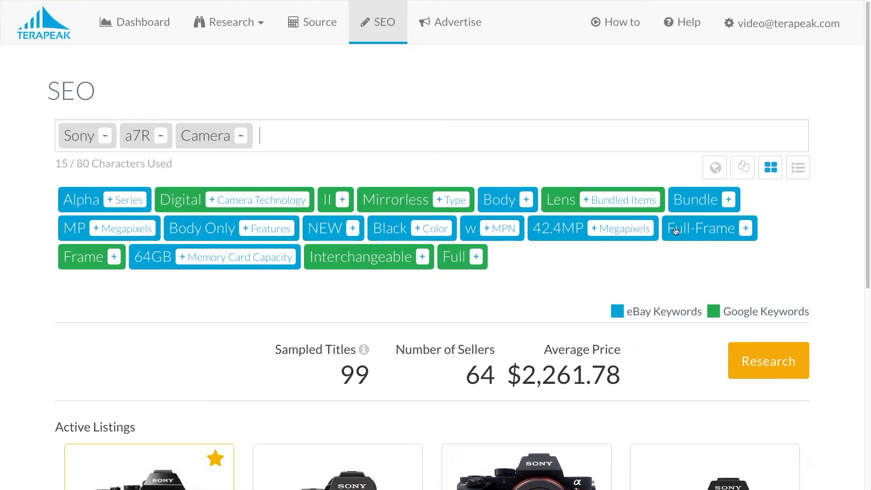
{"action": "mouse_move", "coordinate": [653, 164]}
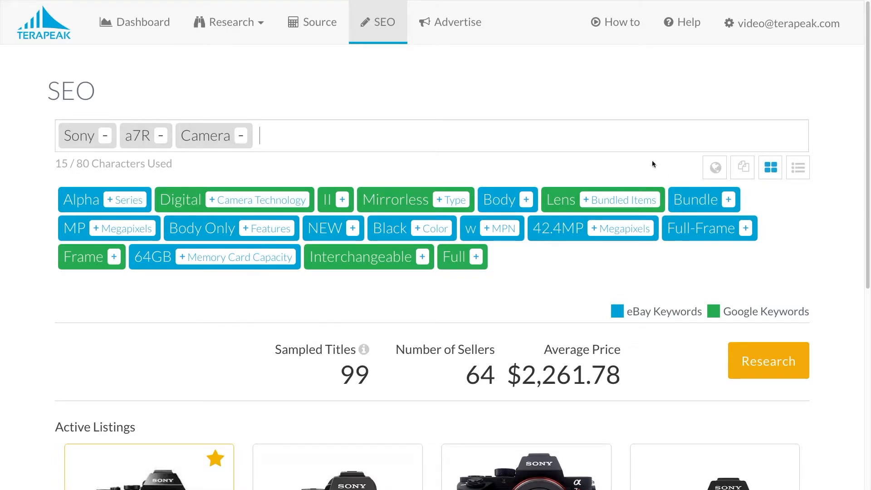
{"action": "mouse_move", "coordinate": [523, 203]}
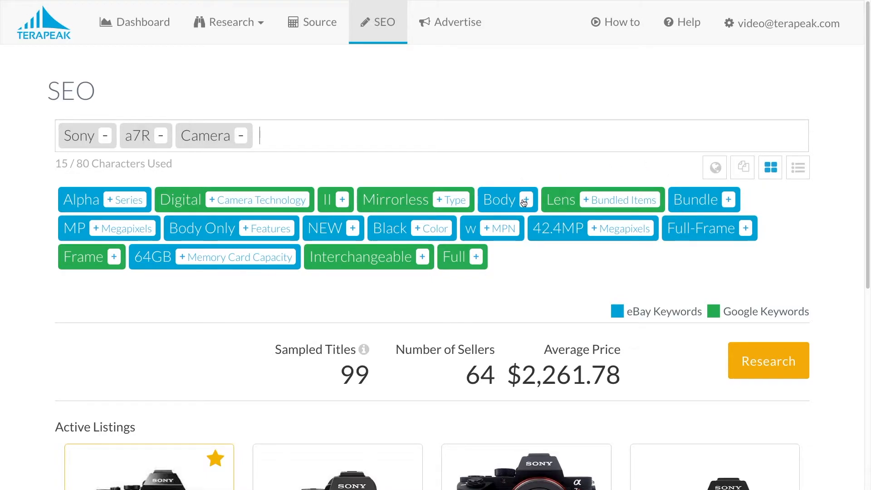
- Add the Body suggestion and remove the a7R keyword, leaving Sony, Camera, Body
{"action": "left_click", "coordinate": [524, 200]}
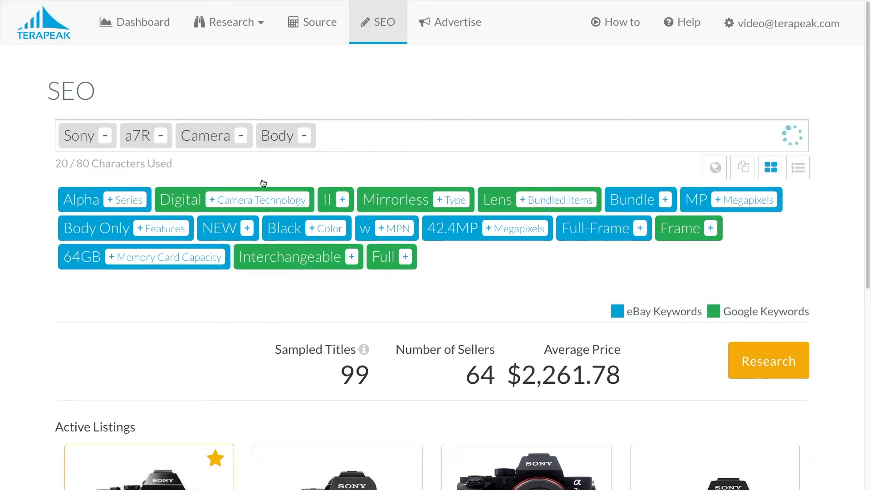
{"action": "left_click", "coordinate": [160, 135]}
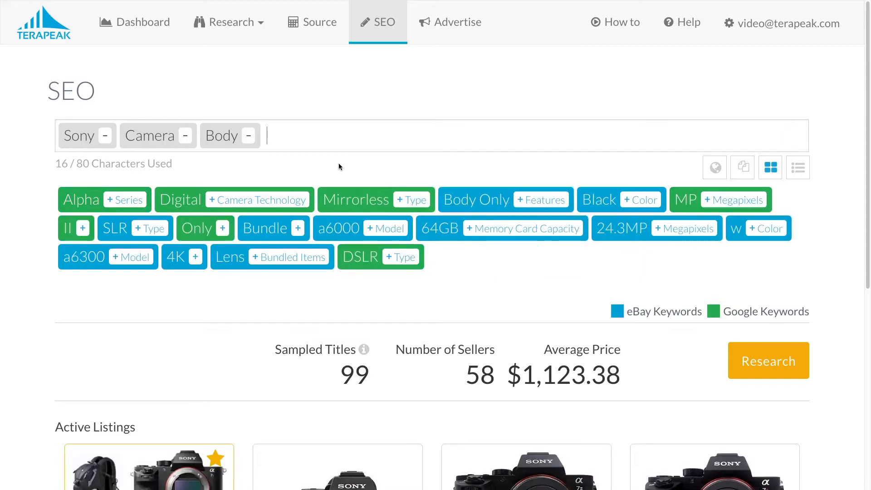
{"action": "mouse_move", "coordinate": [555, 289]}
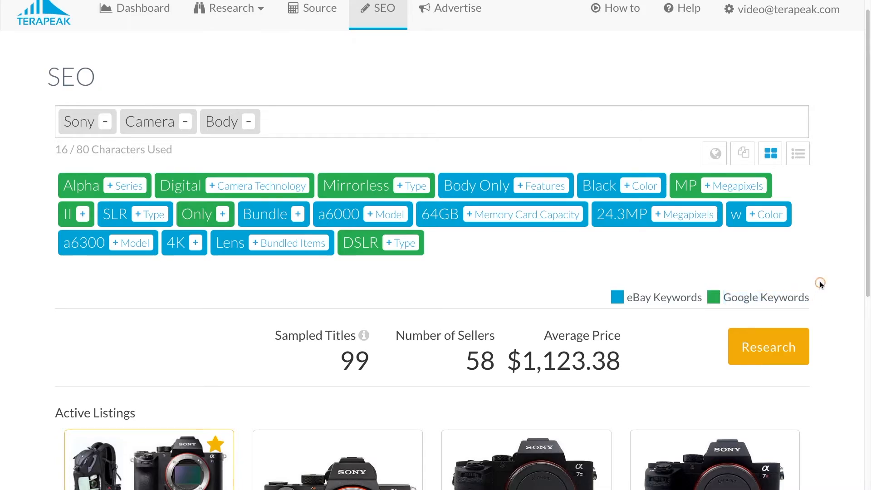
{"action": "mouse_move", "coordinate": [500, 273]}
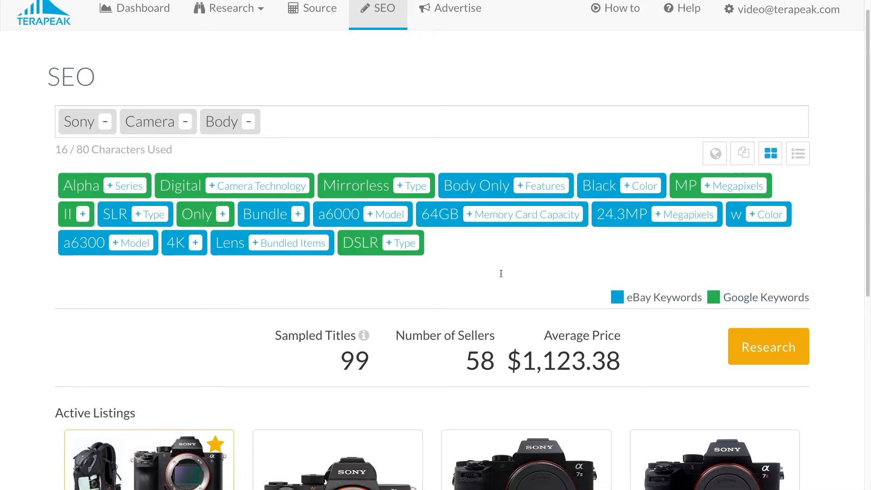
{"action": "scroll", "scroll_direction": "down", "scroll_amount": 3}
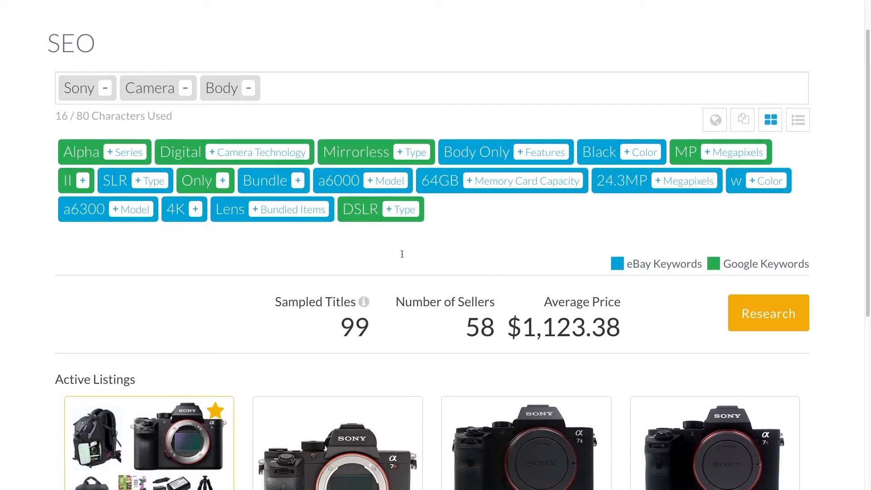
{"action": "scroll", "scroll_direction": "down", "scroll_amount": 3}
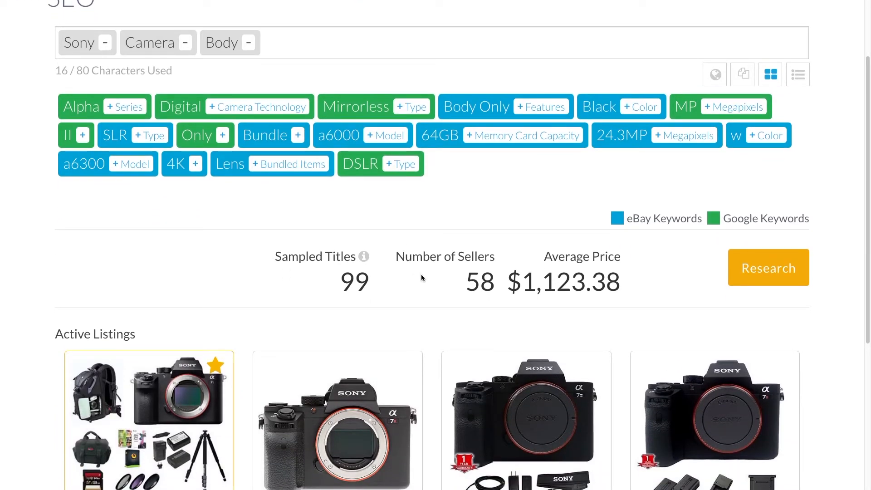
{"action": "mouse_move", "coordinate": [461, 266]}
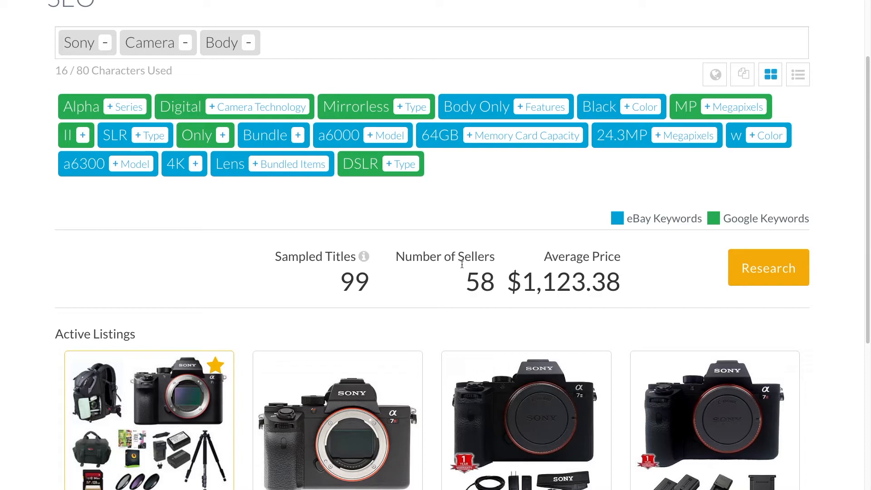
{"action": "mouse_move", "coordinate": [467, 283]}
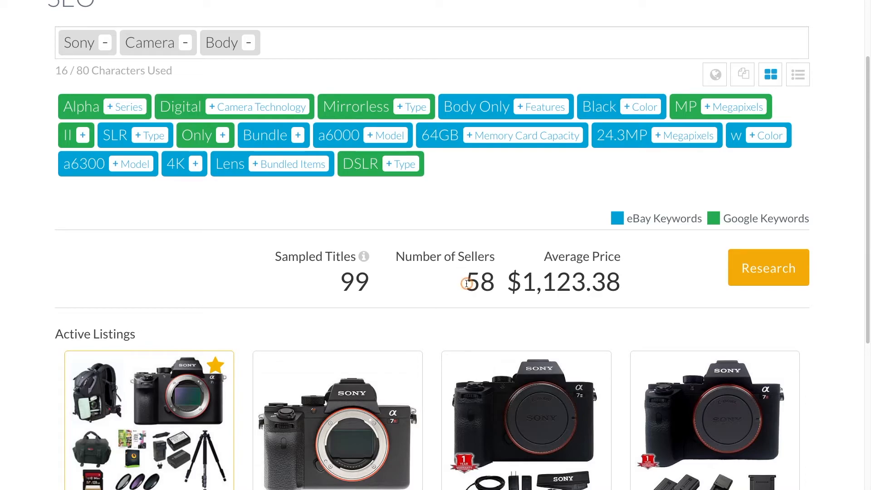
{"action": "double_click", "coordinate": [479, 282]}
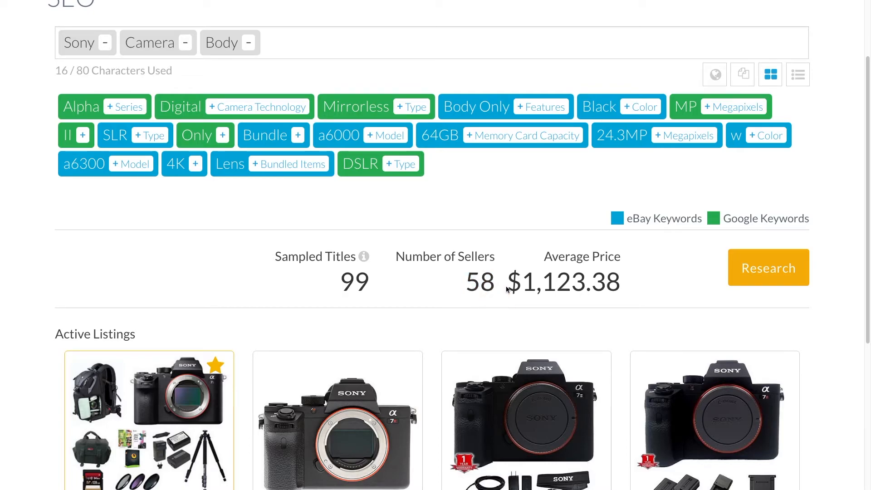
{"action": "double_click", "coordinate": [564, 282]}
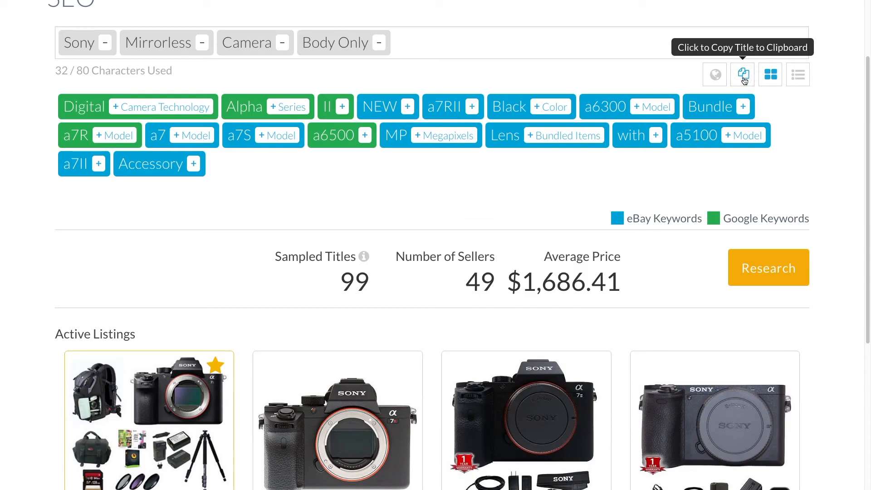
- Scroll up through the eBay Create your listing form
{"action": "scroll", "scroll_direction": "up", "scroll_amount": 3}
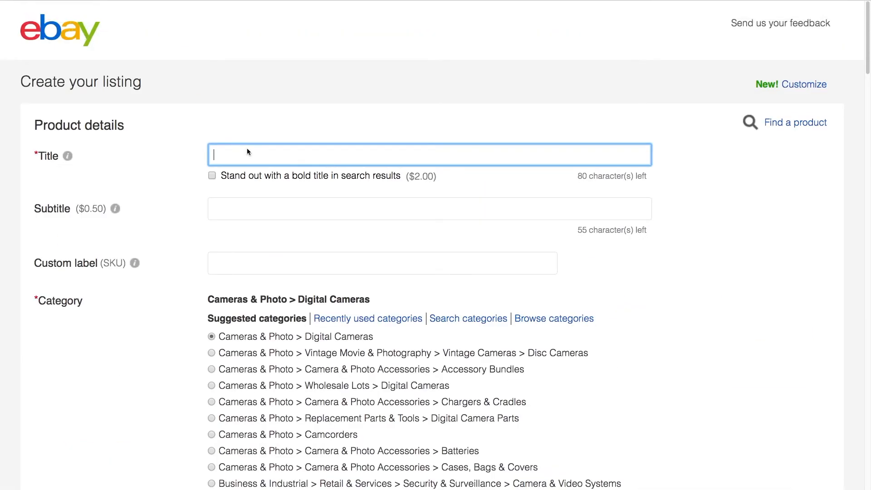
- Paste 'Sony Mirrorless Camera Body Only' into the eBay listing's Title field
{"action": "type", "text": "Sony Mirrorless Camera Body Only"}
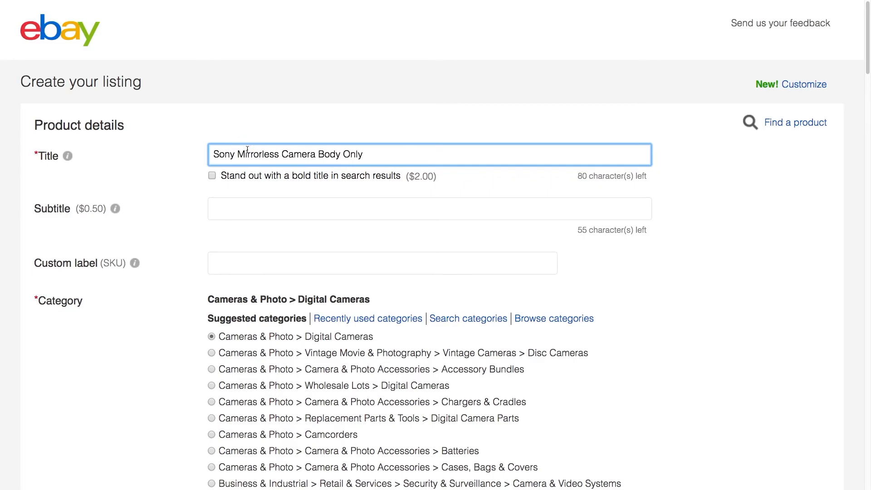
{"action": "type", "text": "Sony Mirrorless Camera Body Only"}
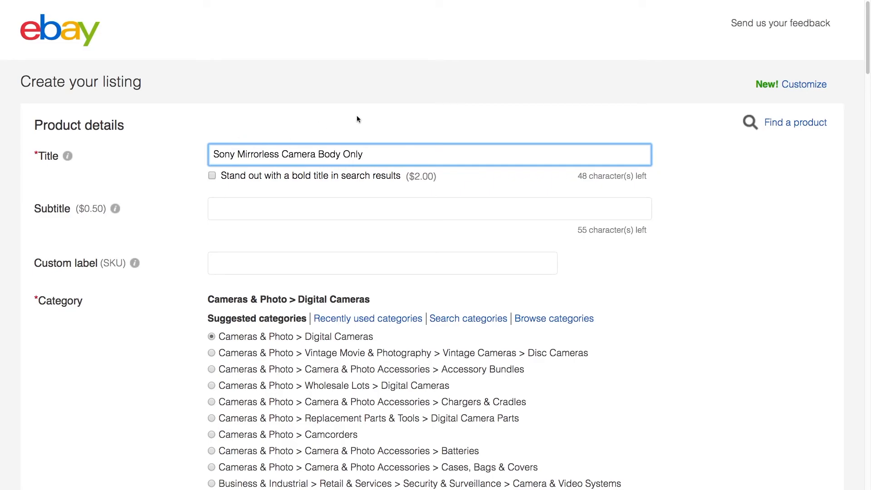
{"action": "scroll", "scroll_direction": "down", "scroll_amount": 3}
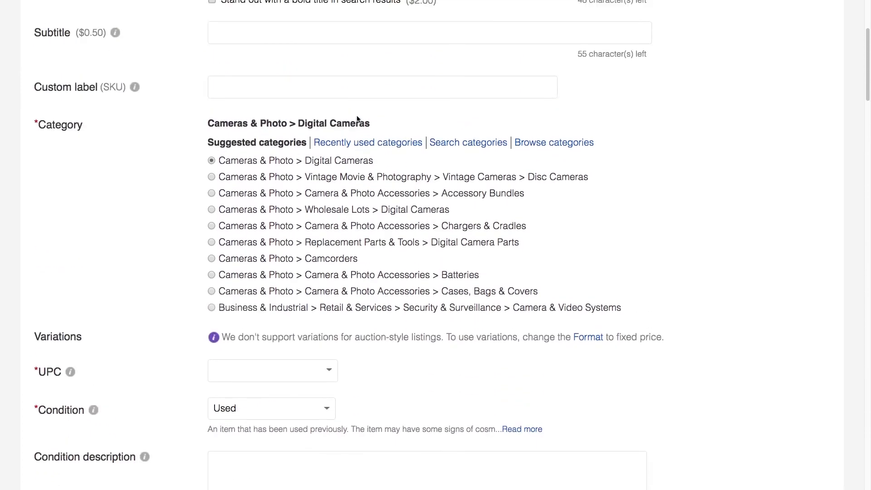